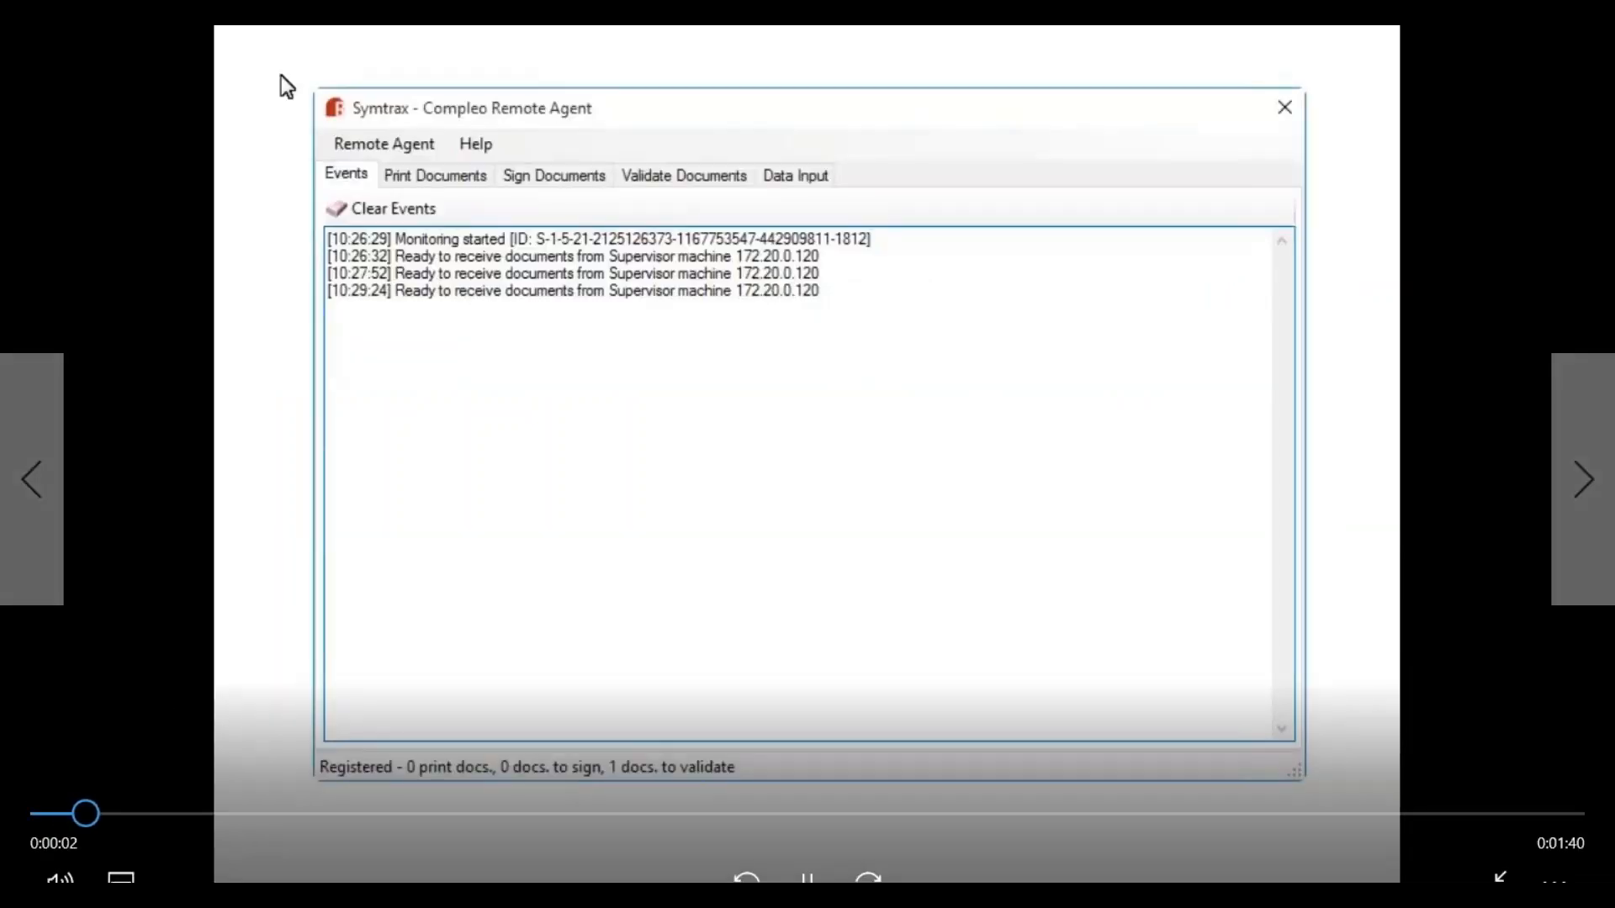
- Configure signing with a store certificate and password, printing the document after signing
{"action": "left_click", "coordinate": [383, 143]}
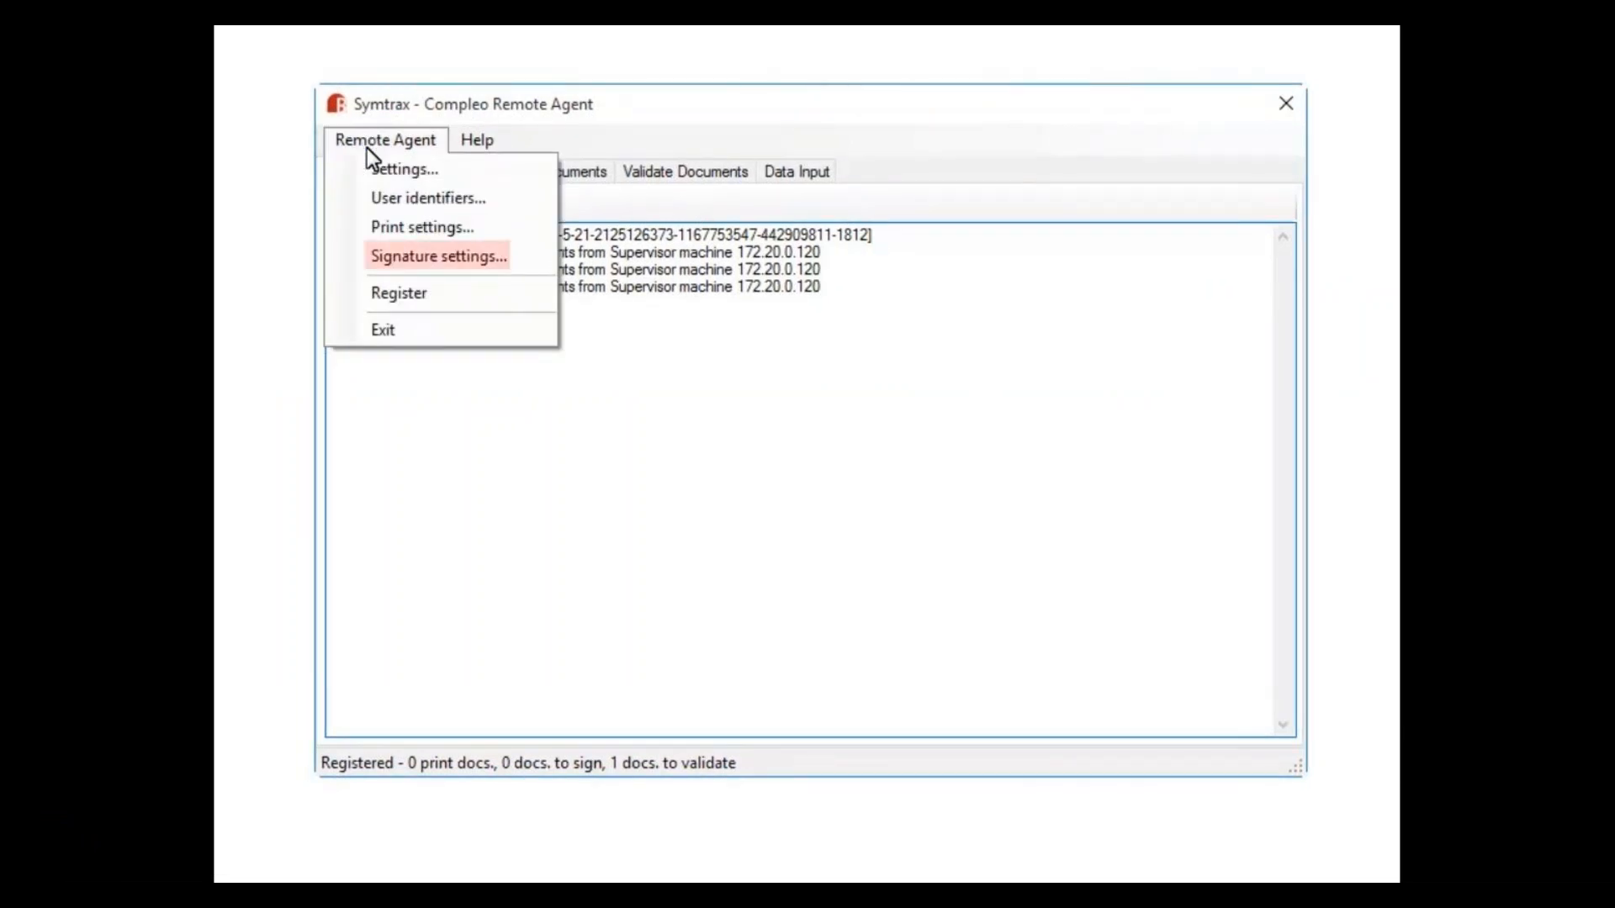
{"action": "left_click", "coordinate": [437, 256]}
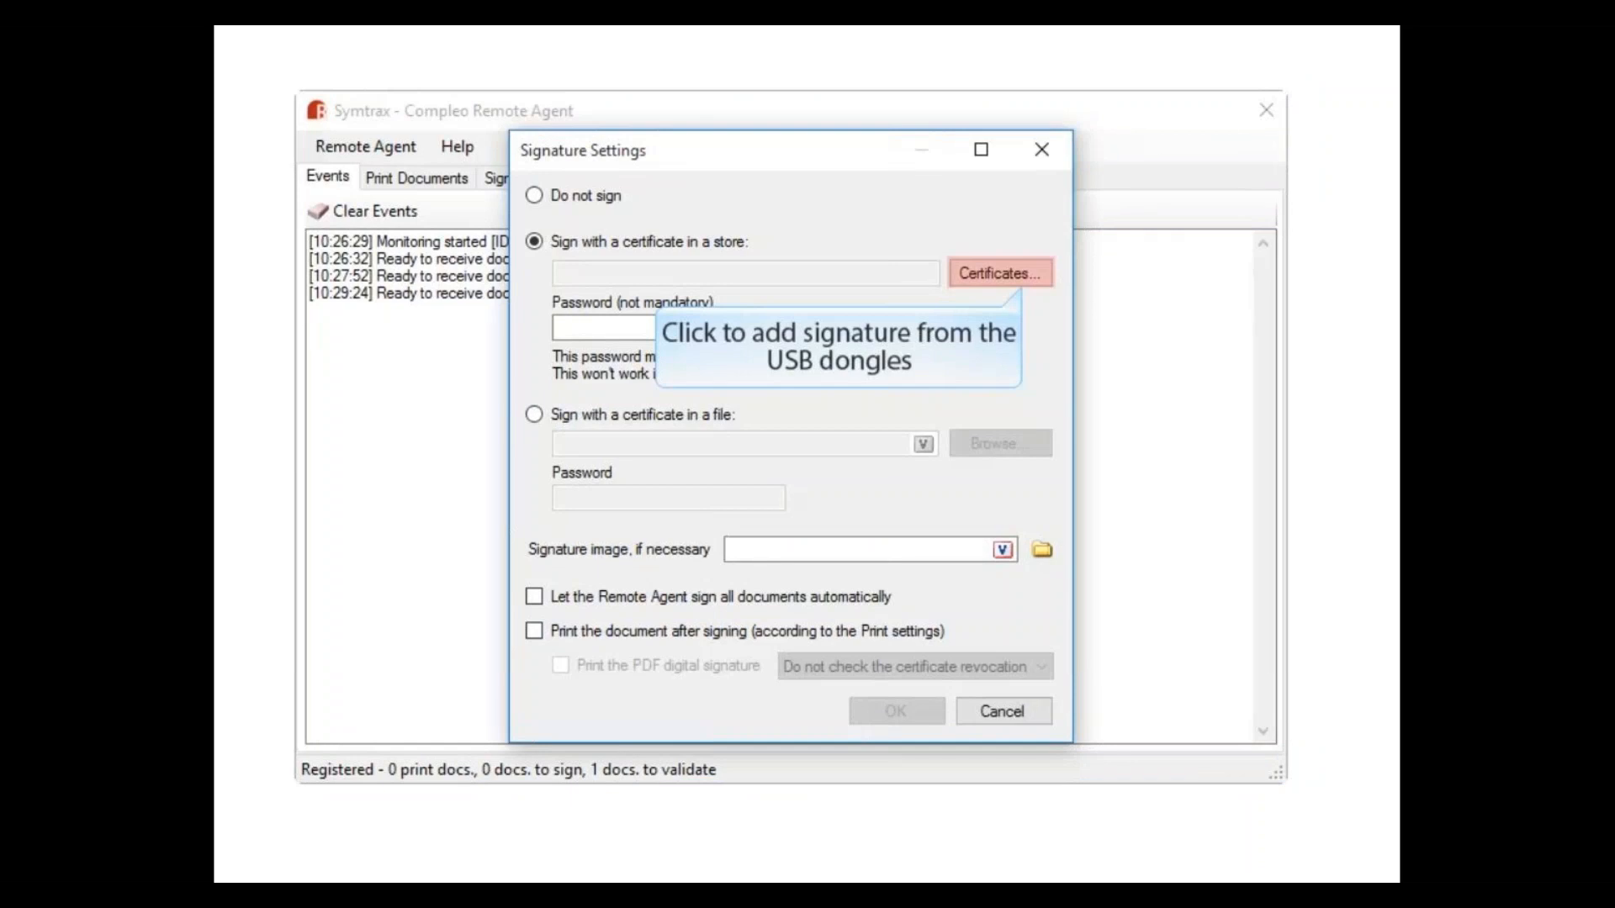
{"action": "left_click", "coordinate": [997, 272]}
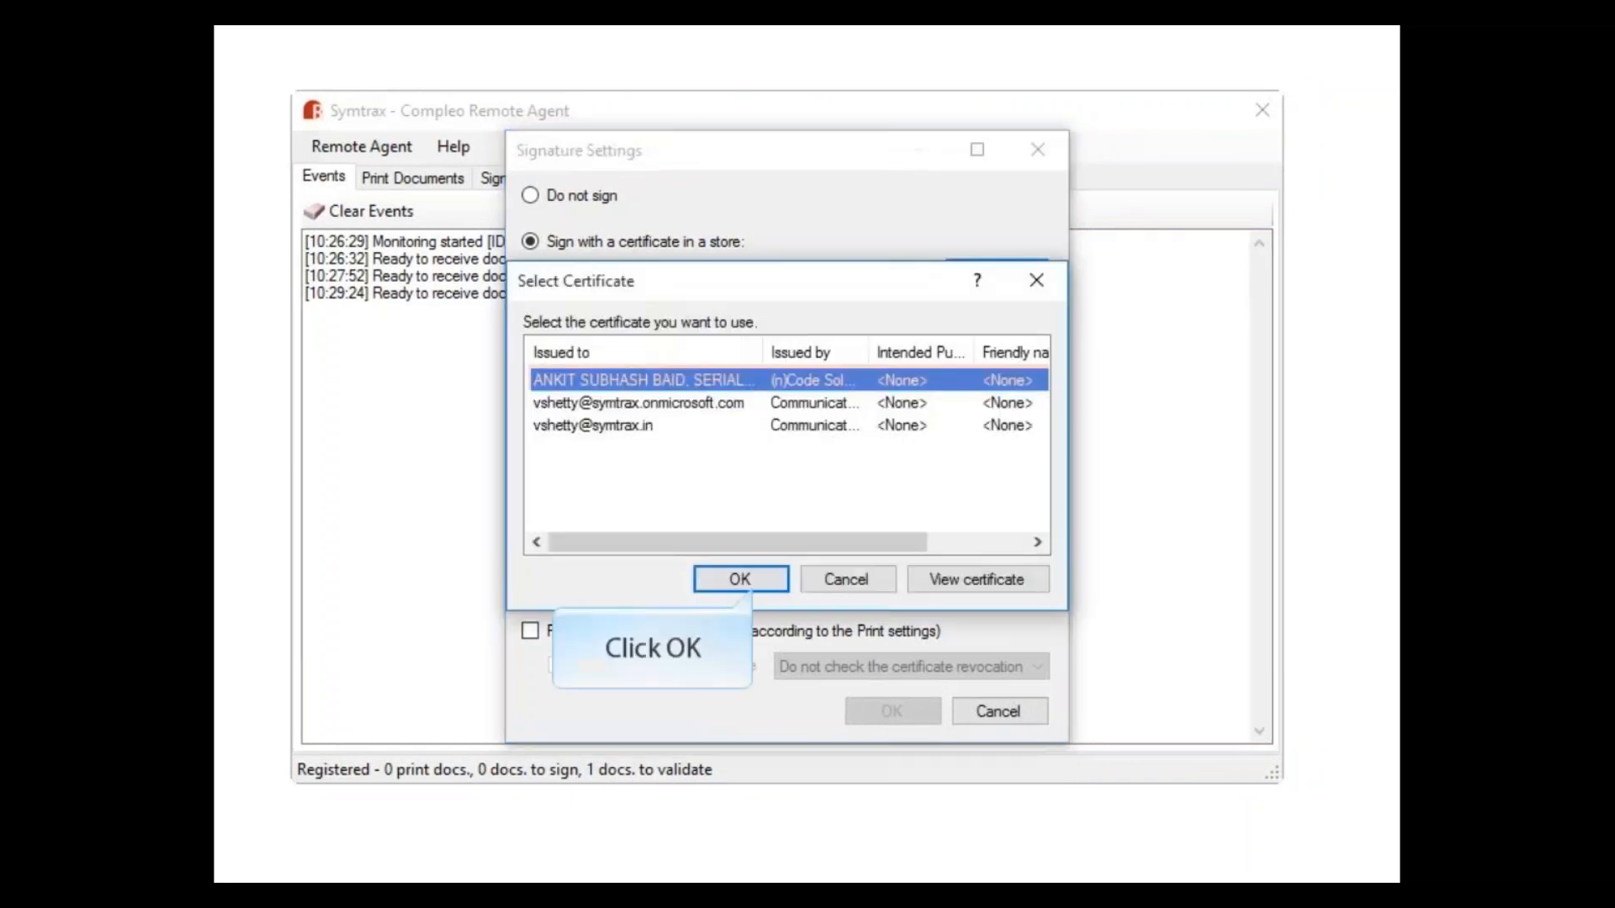
{"action": "left_click", "coordinate": [738, 579]}
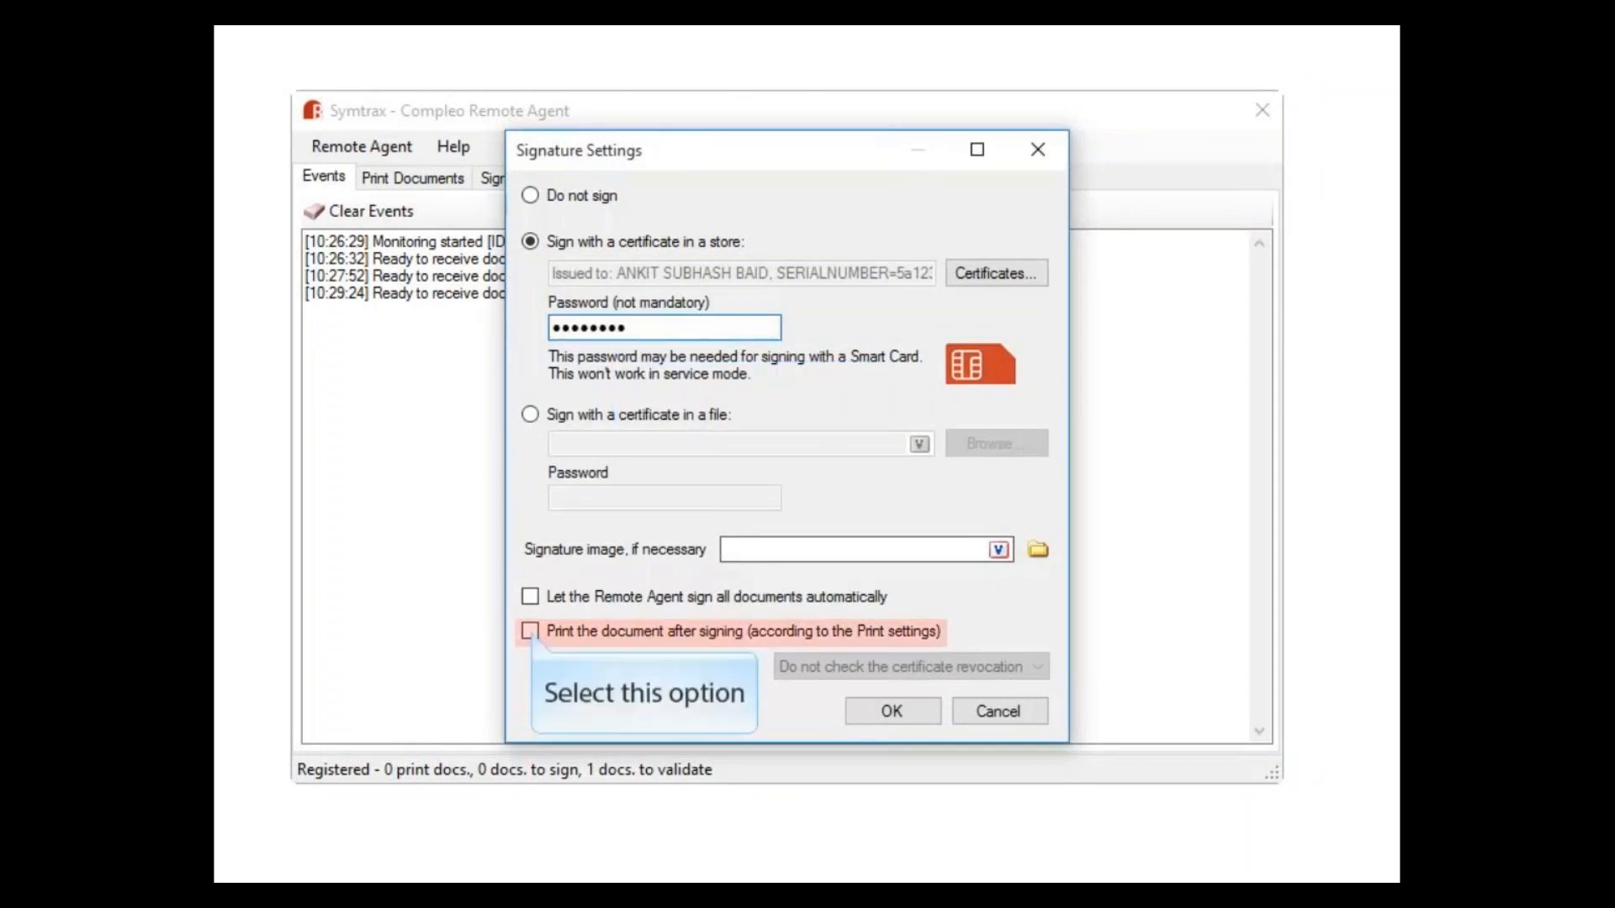
{"action": "left_click", "coordinate": [530, 631]}
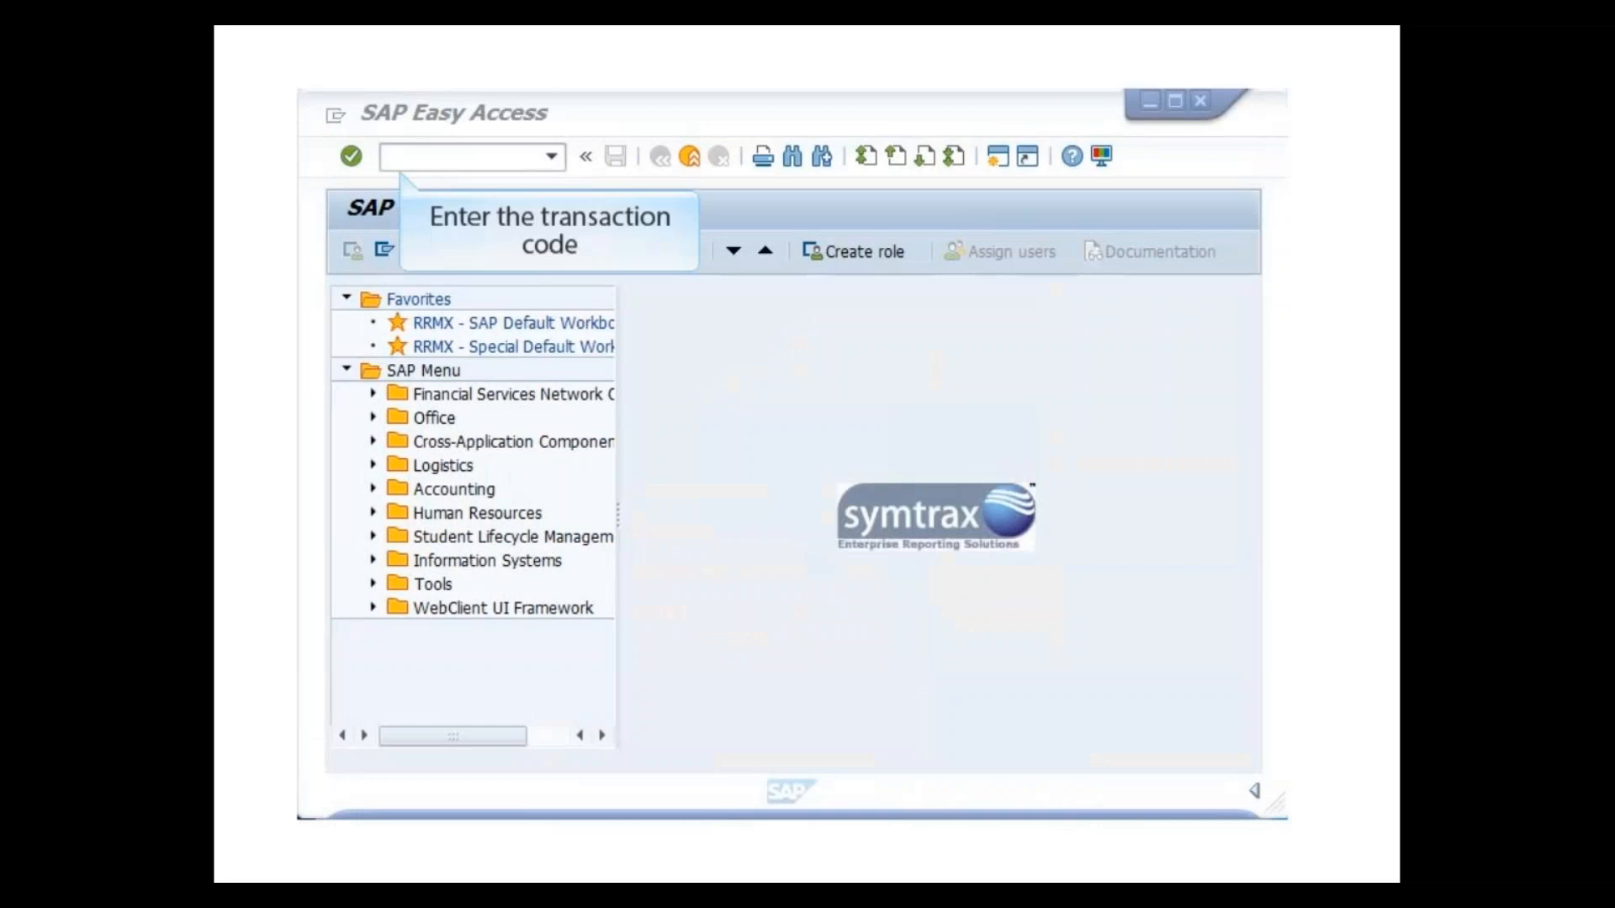
- Run VF03 and issue the invoice output to destination DEMO1 with immediate printing
{"action": "type", "text": "vf03"}
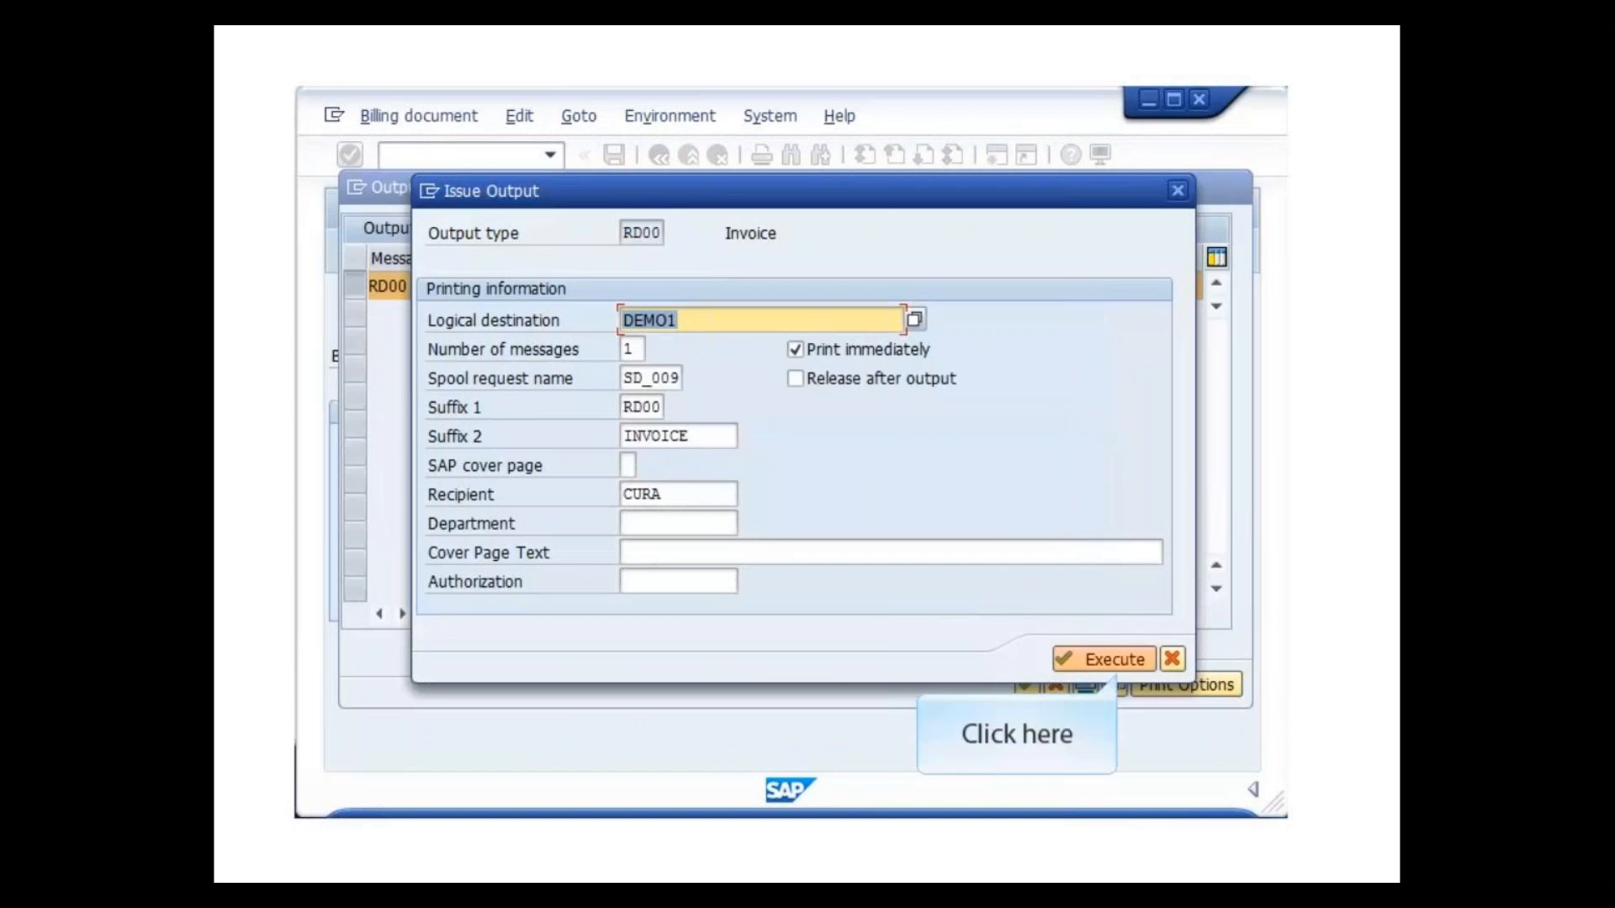
{"action": "left_click", "coordinate": [1100, 658]}
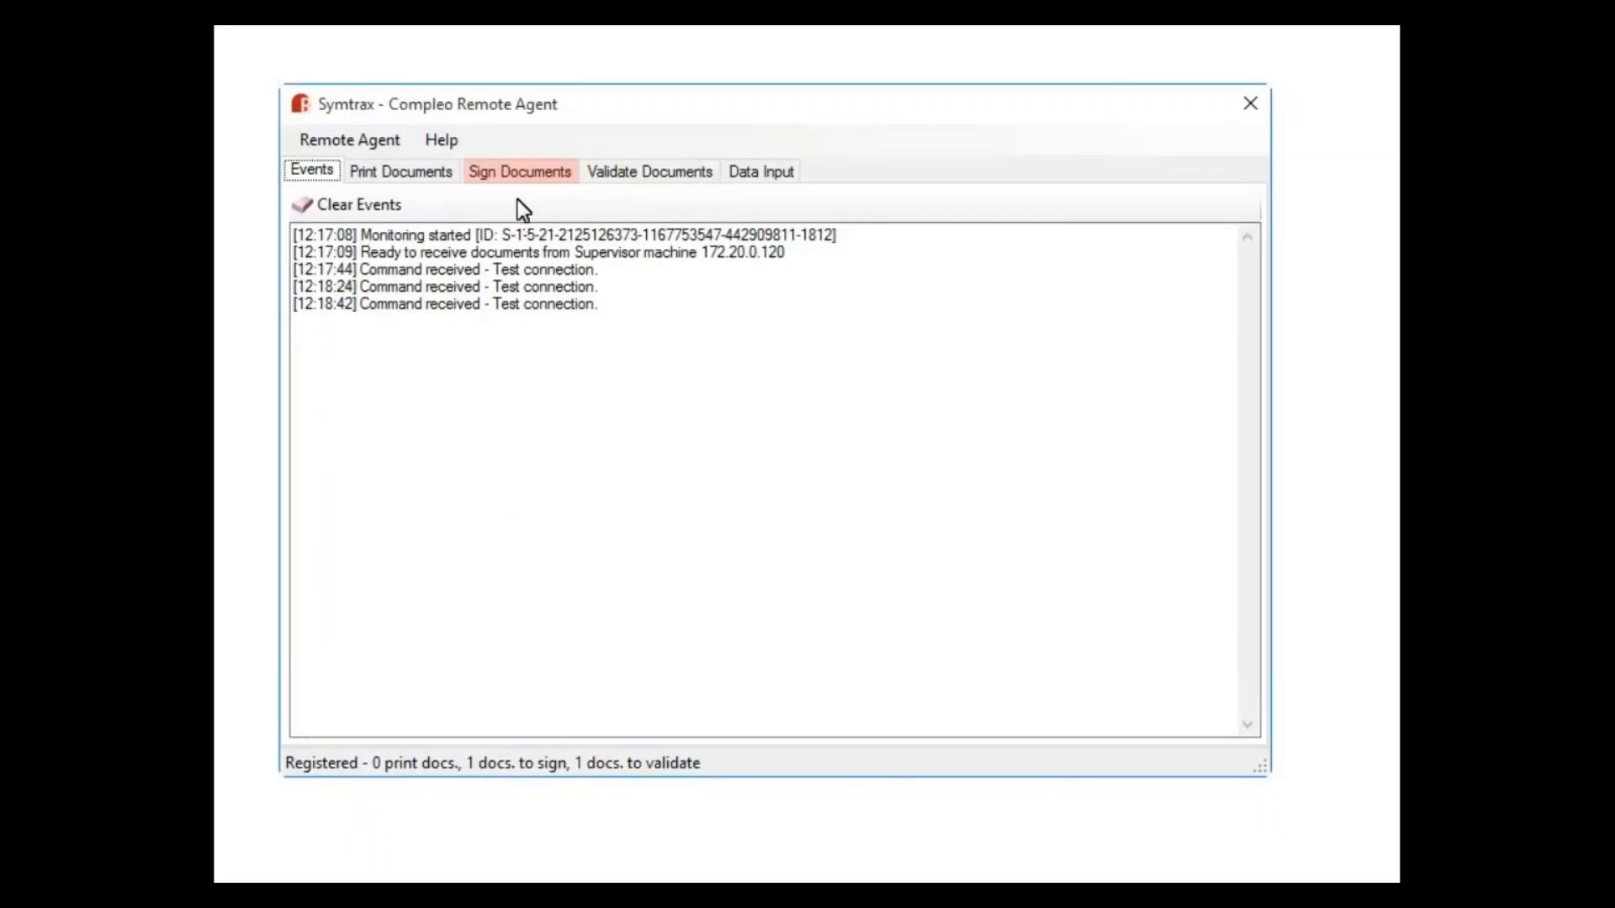
- Open the waiting invoice PDF from the Sign Documents list
{"action": "left_click", "coordinate": [519, 172]}
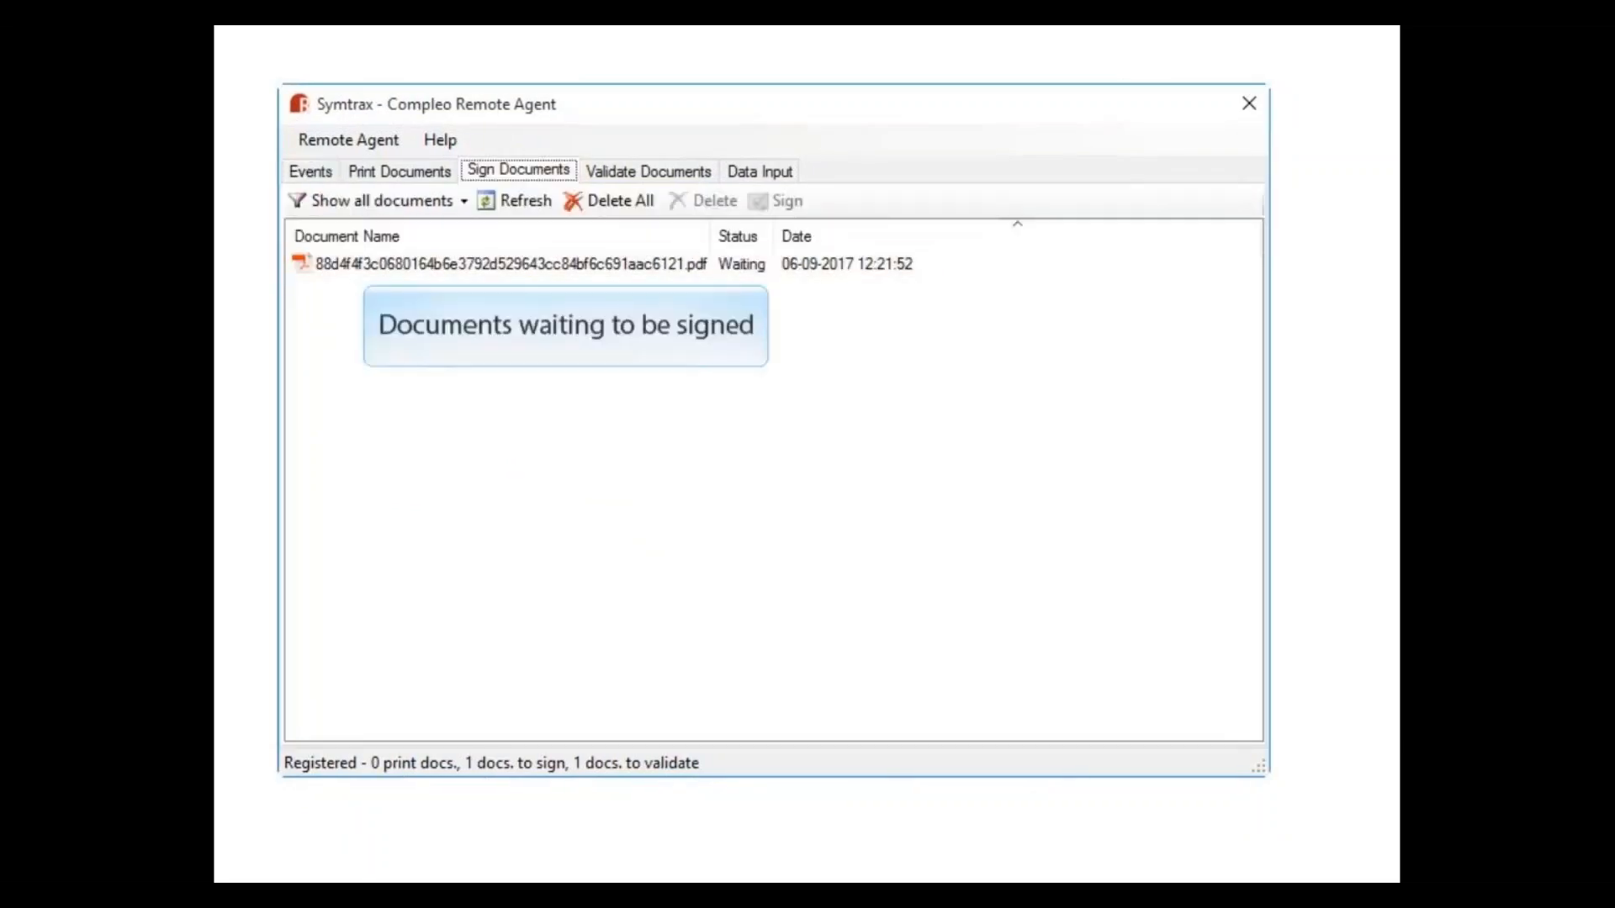
{"action": "left_click", "coordinate": [504, 264]}
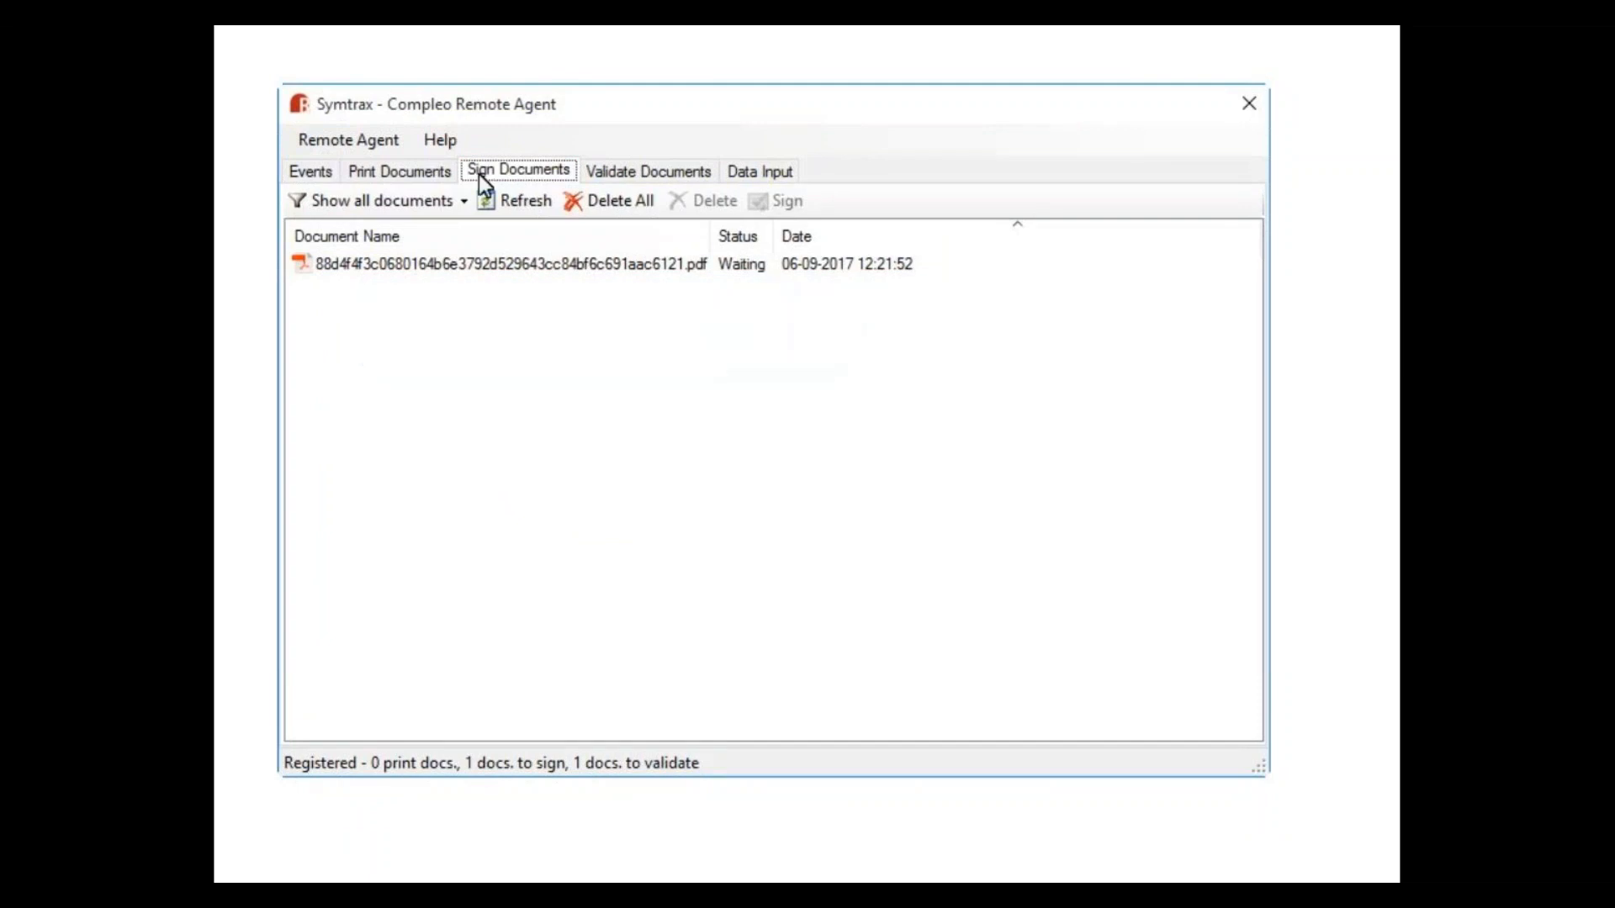
{"action": "double_click", "coordinate": [504, 264]}
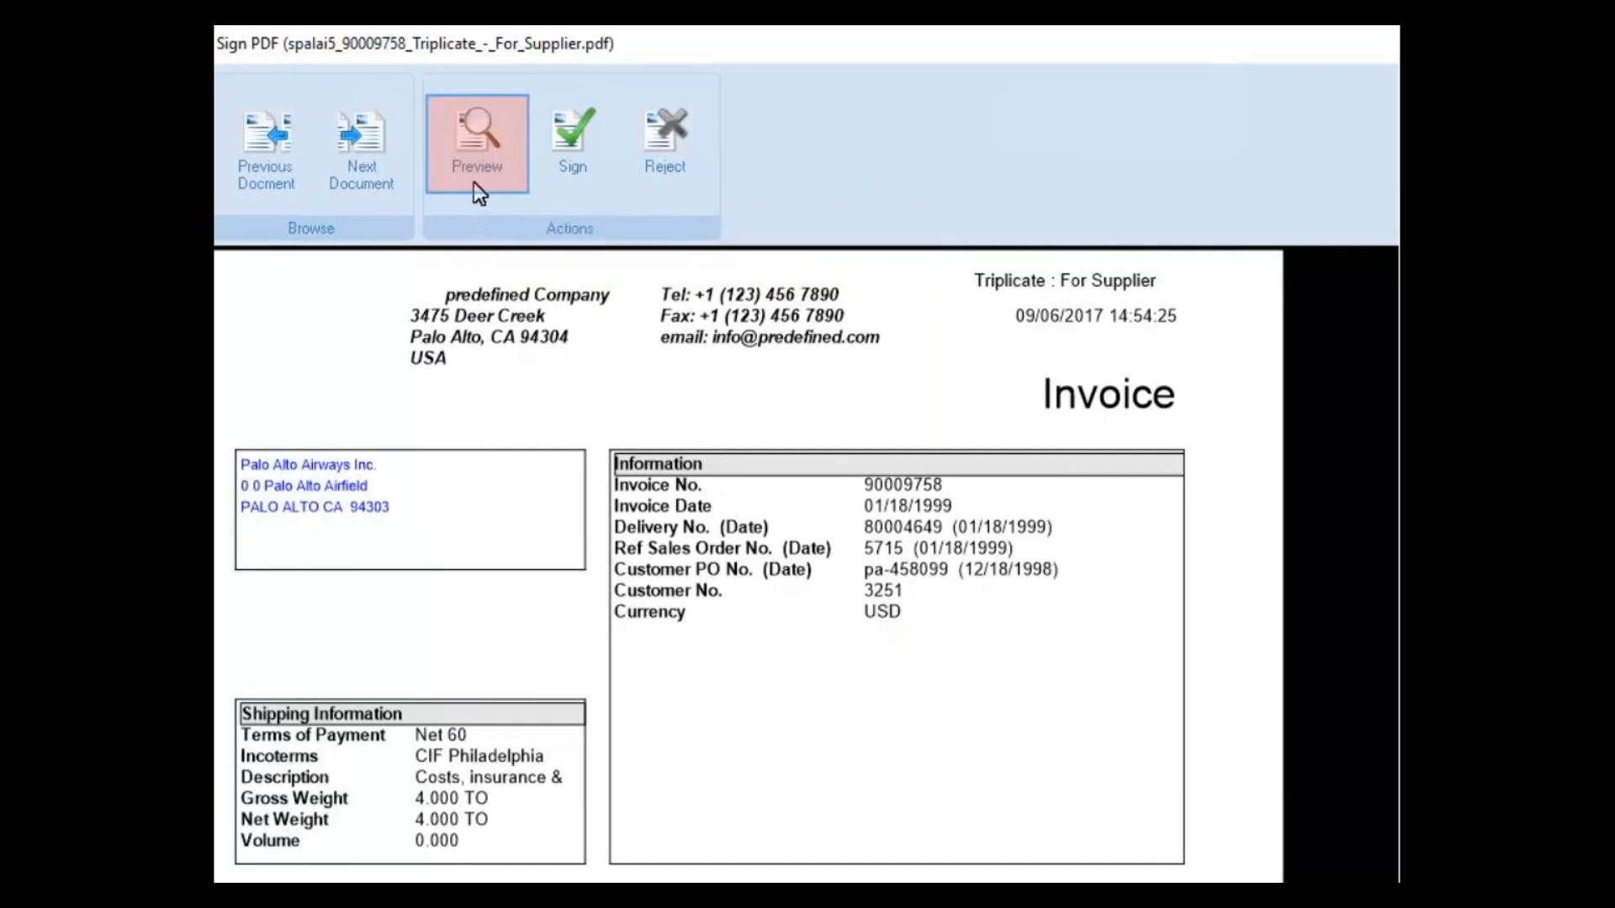
- Preview the Palo Alto Airways invoice in Acrobat Reader, then sign it
{"action": "left_click", "coordinate": [476, 139]}
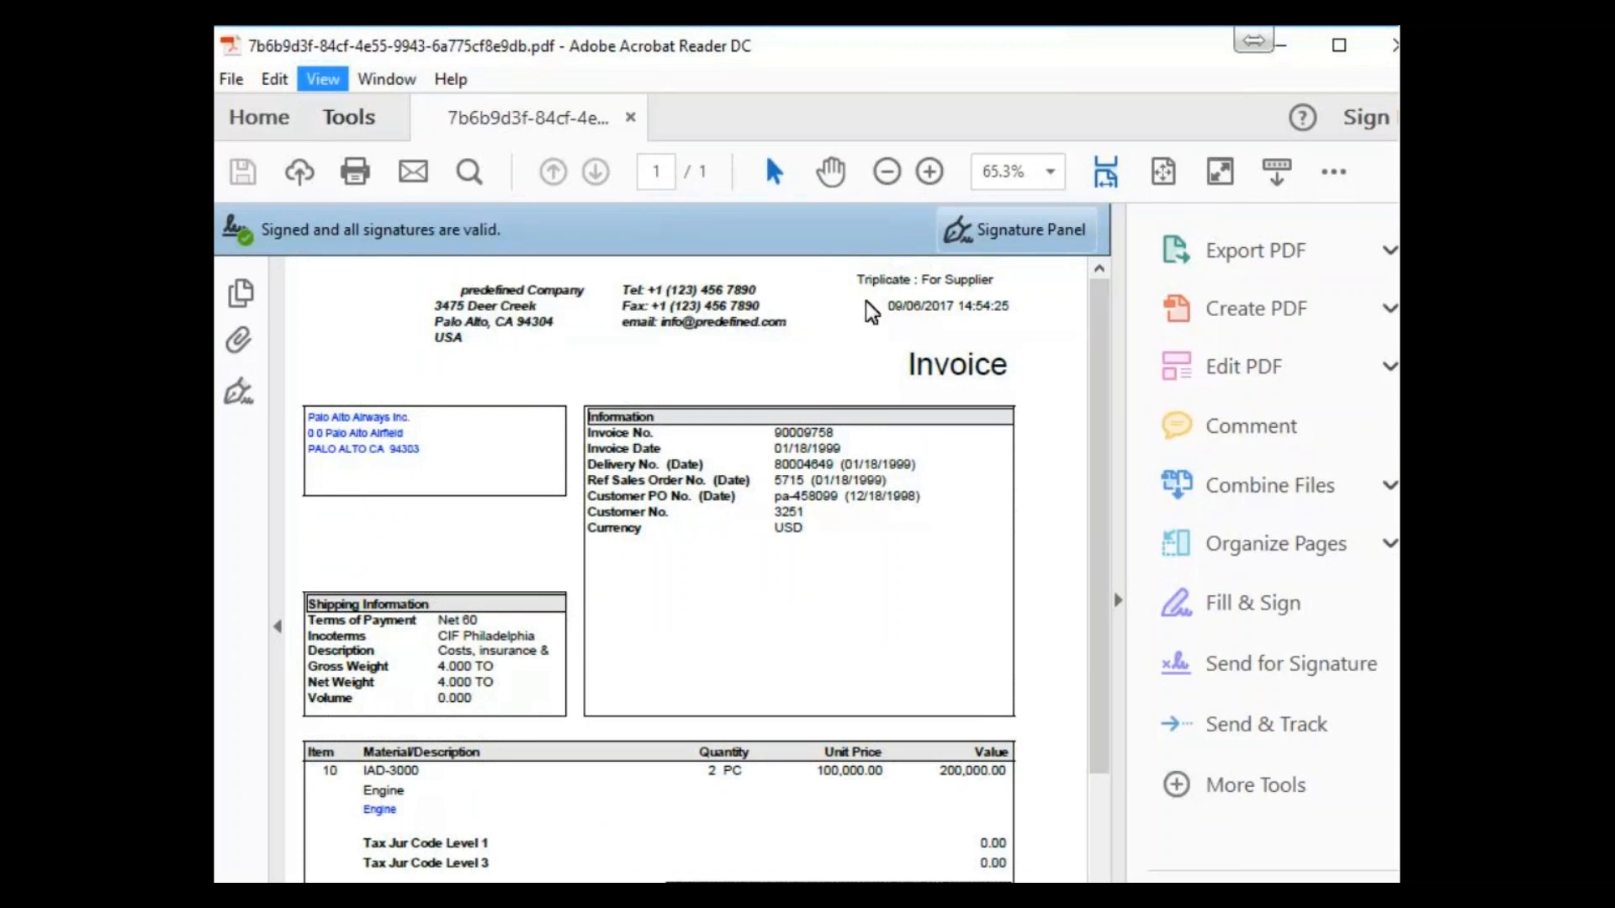
{"action": "scroll", "scroll_direction": "down", "scroll_amount": 3}
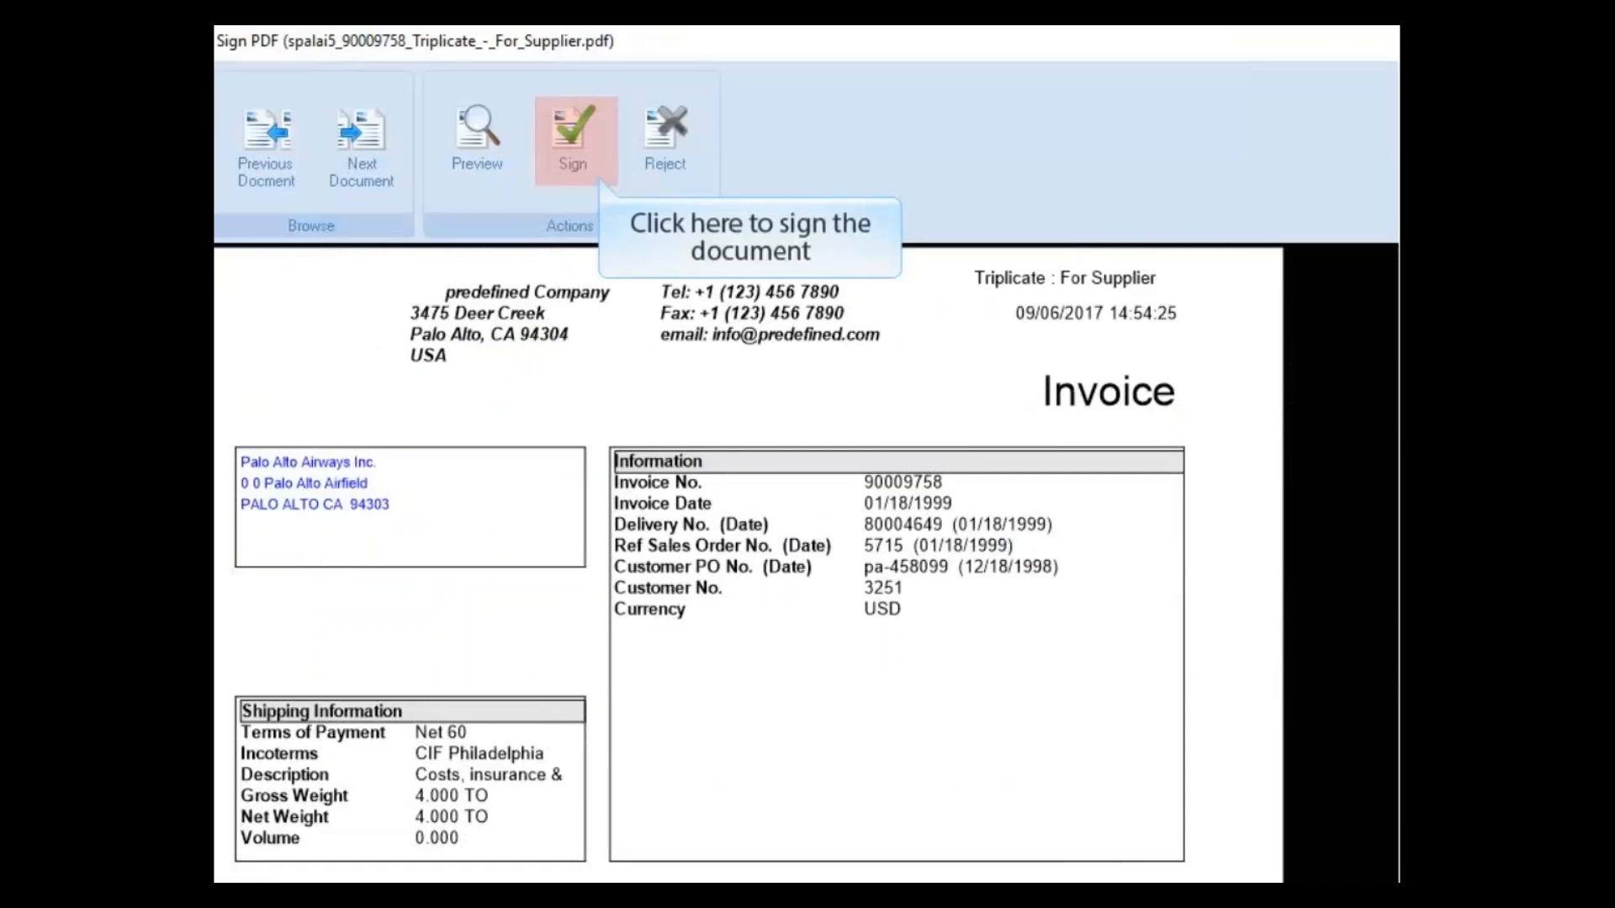
{"action": "mouse_move", "coordinate": [599, 402]}
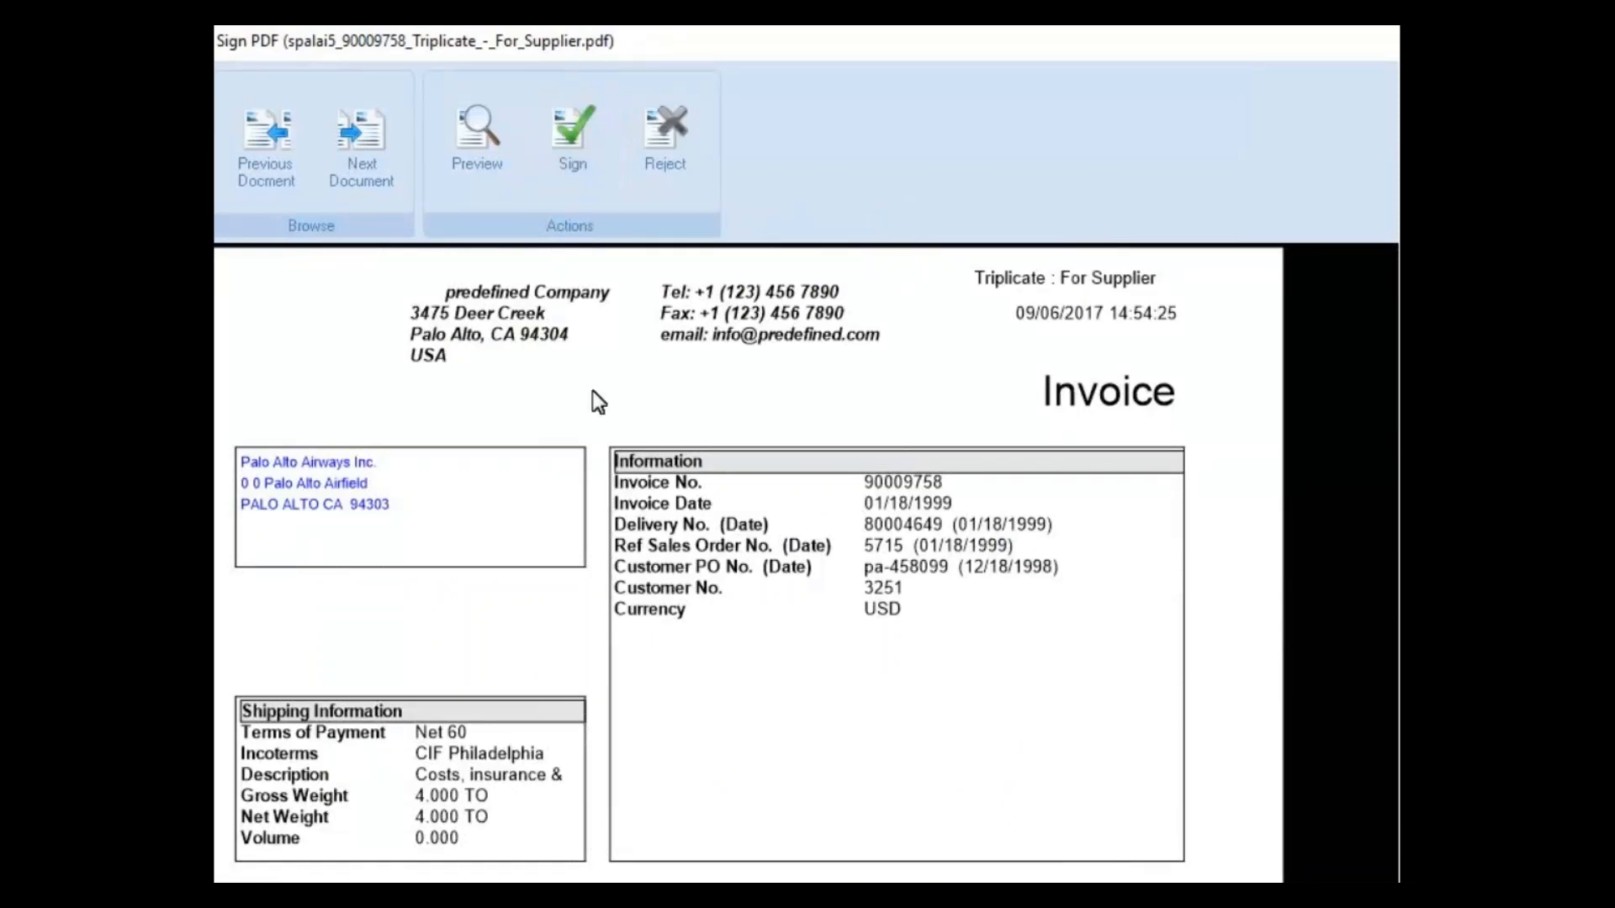
{"action": "left_click", "coordinate": [572, 130]}
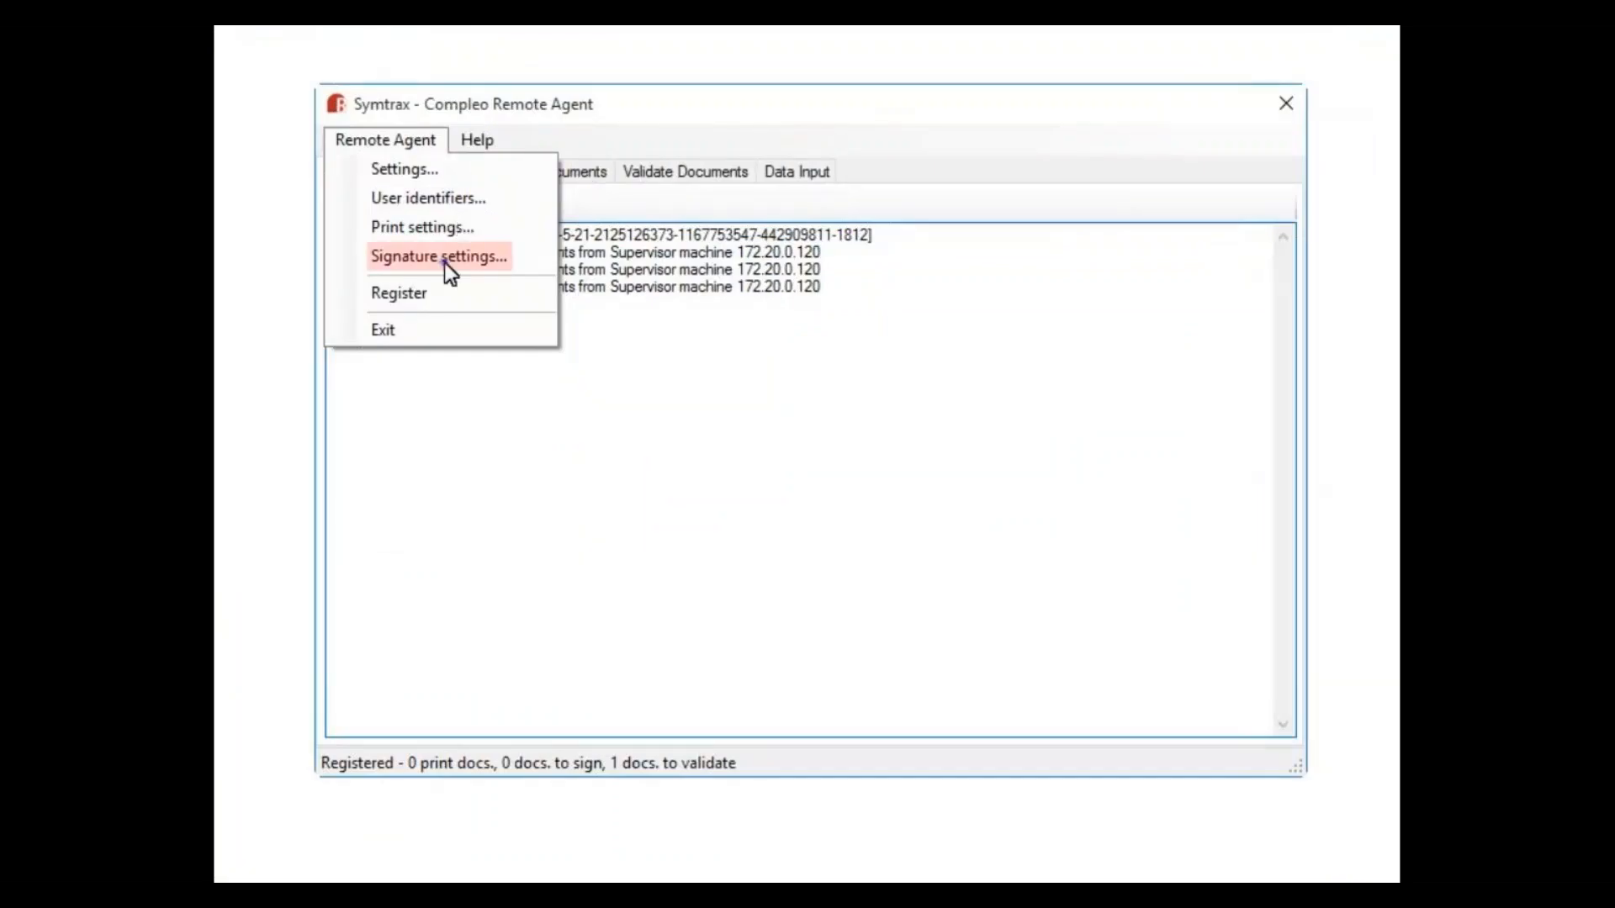
- Enable automatic signing of all documents with printing of the PDF digital signature
{"action": "left_click", "coordinate": [437, 255]}
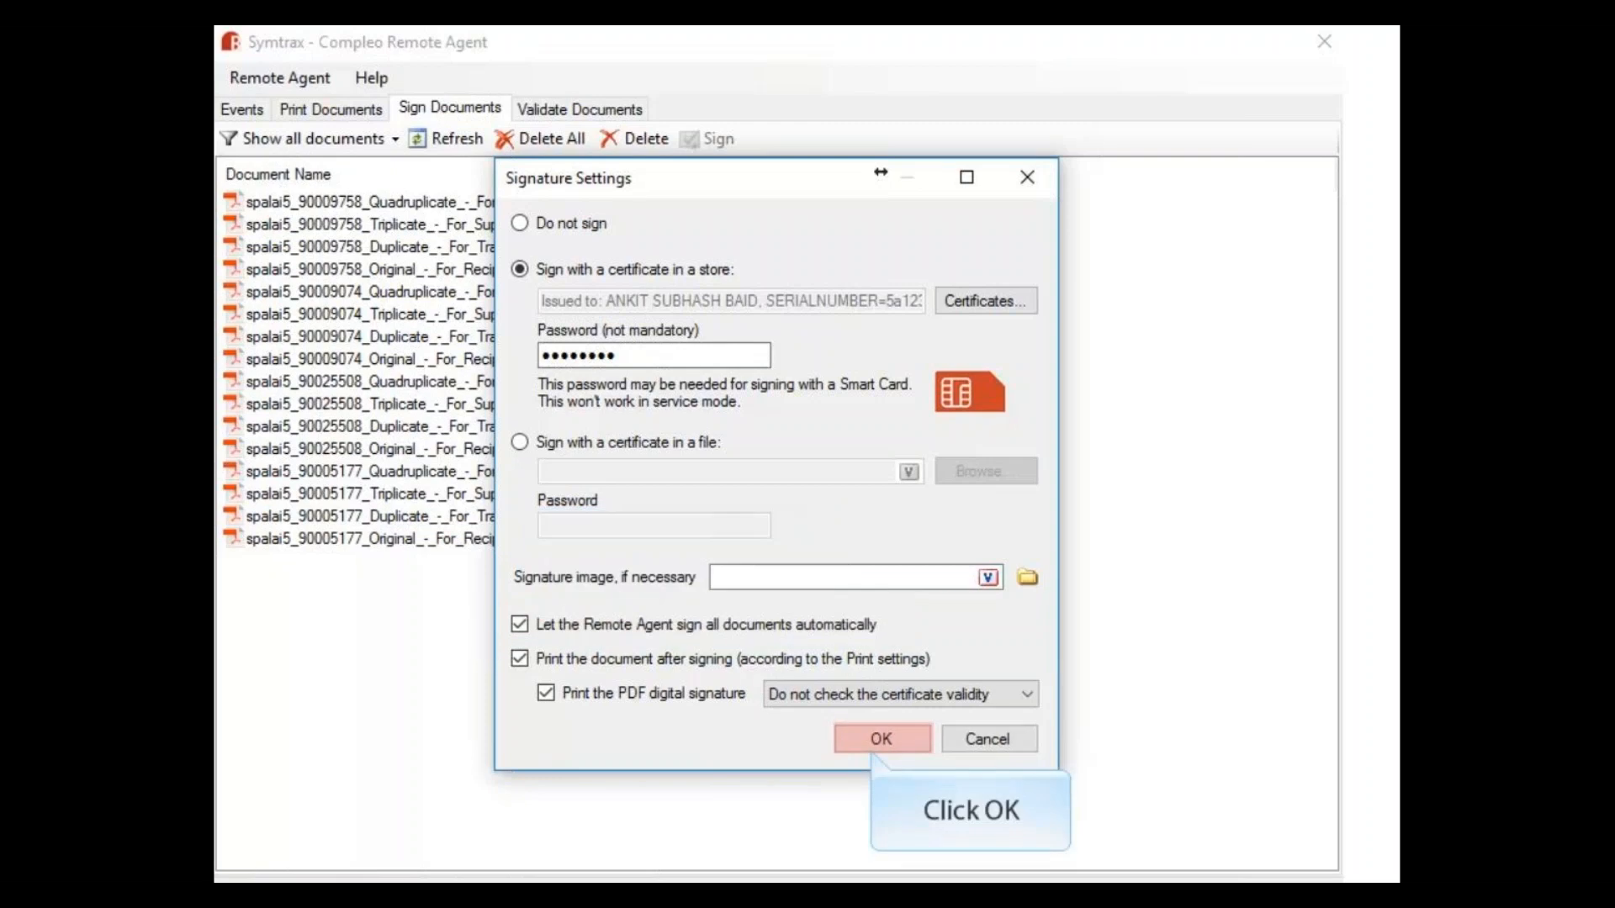
{"action": "left_click", "coordinate": [880, 738]}
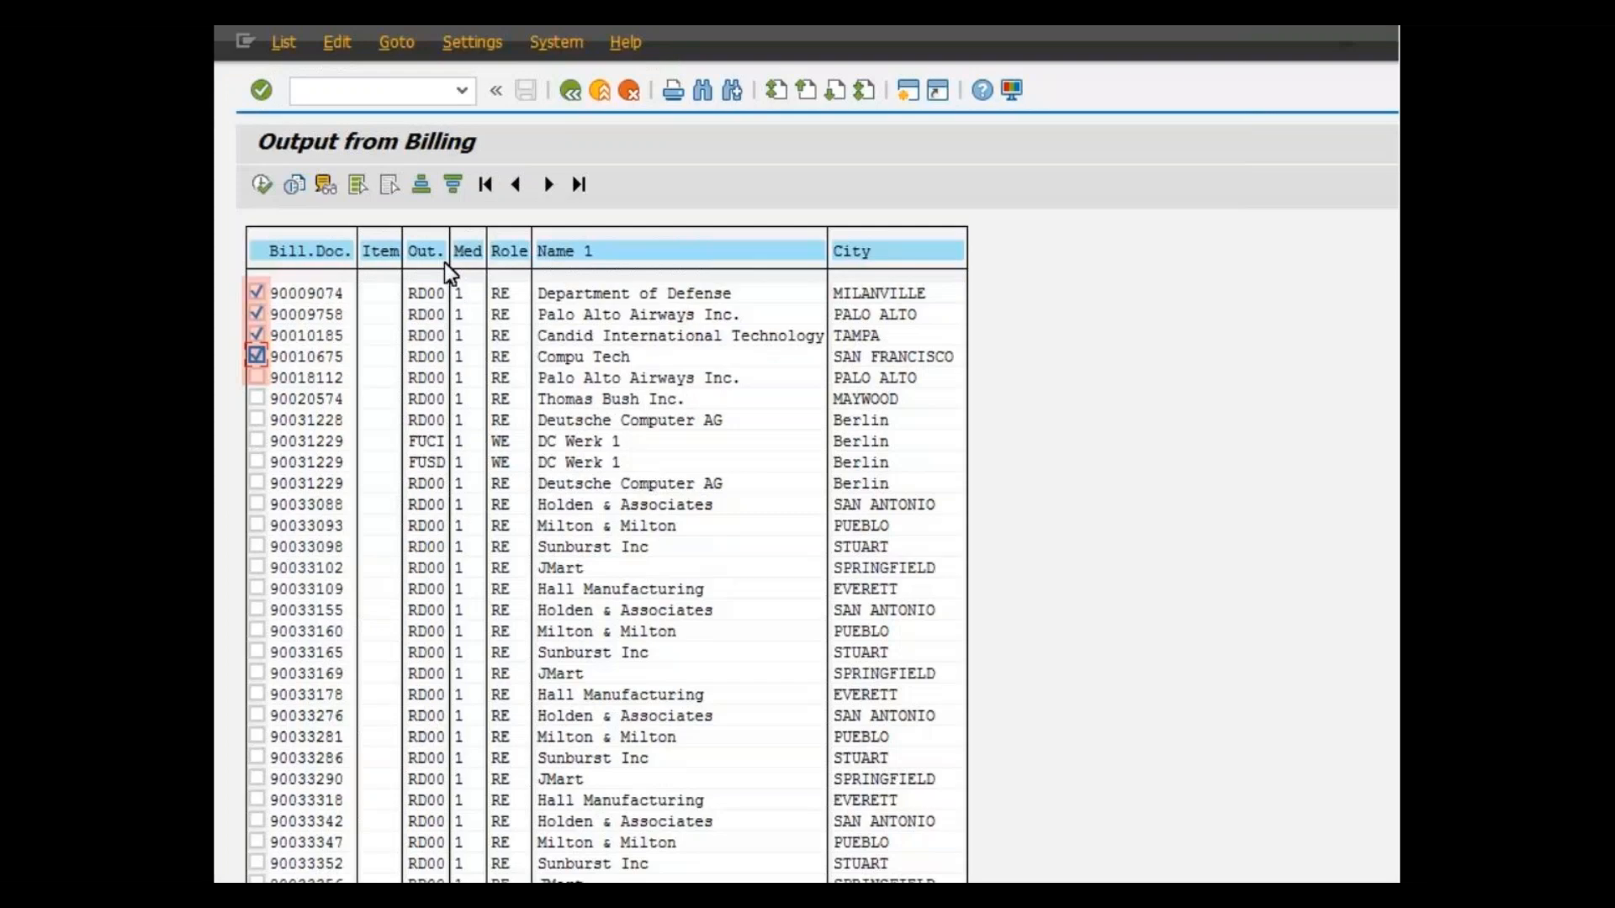
{"action": "mouse_move", "coordinate": [263, 185]}
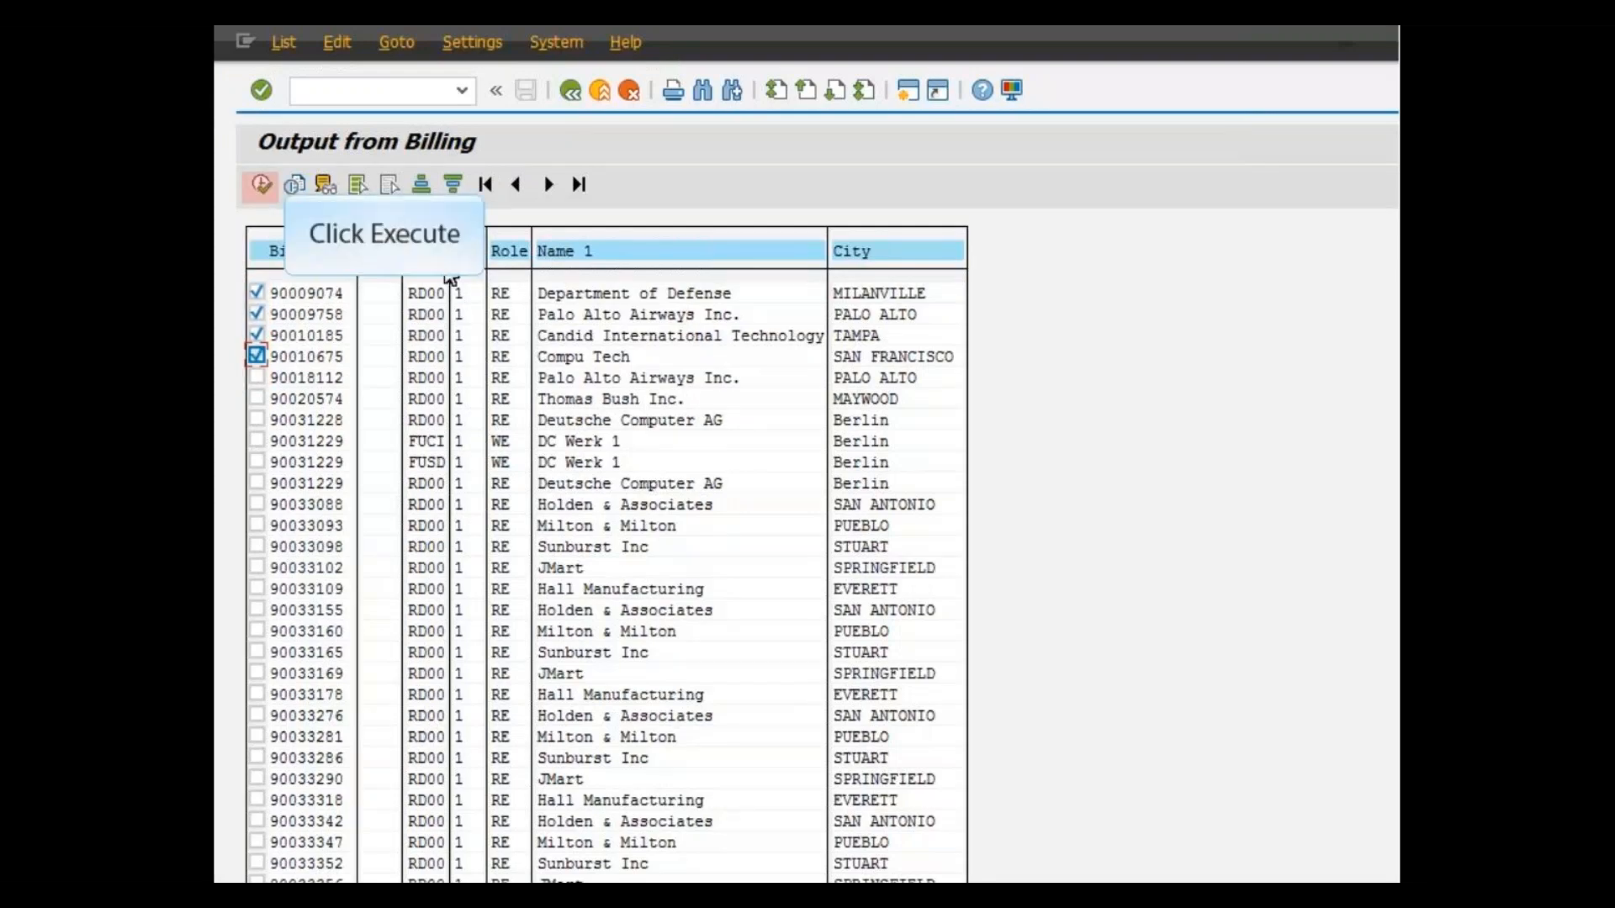
- Execute output for the four checked billing documents to send them for signing
{"action": "left_click", "coordinate": [260, 183]}
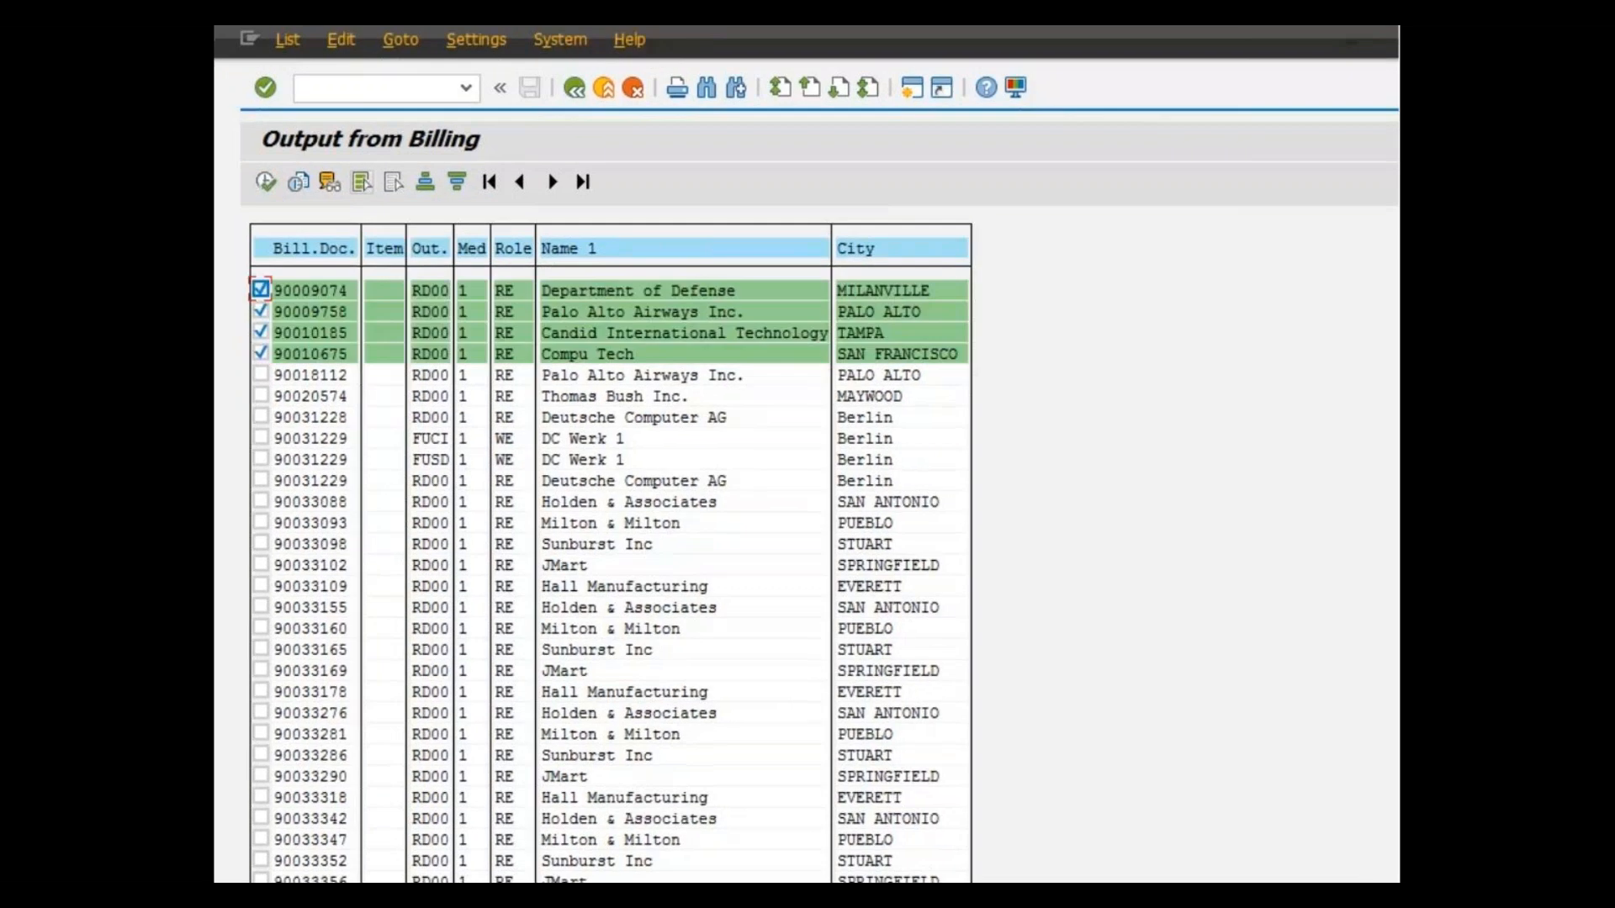